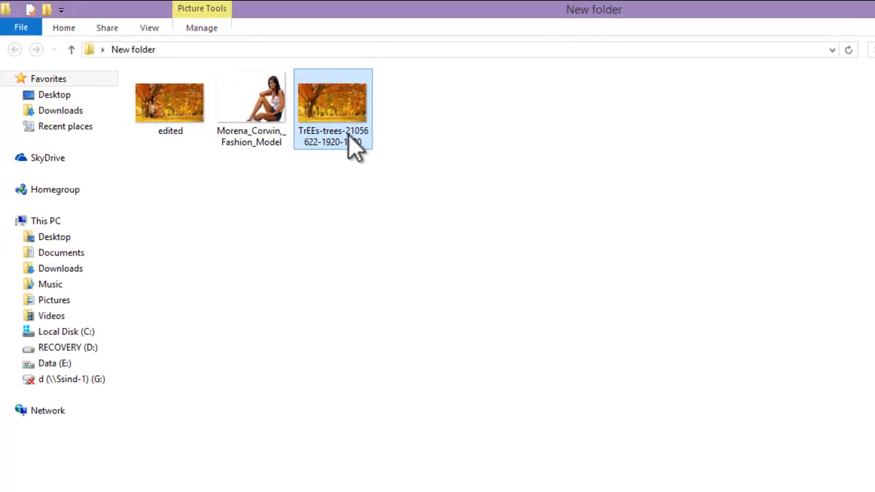
# Open the autumn trees photo and the fashion model photo in Photoshop.
pyautogui.doubleClick(333, 102)
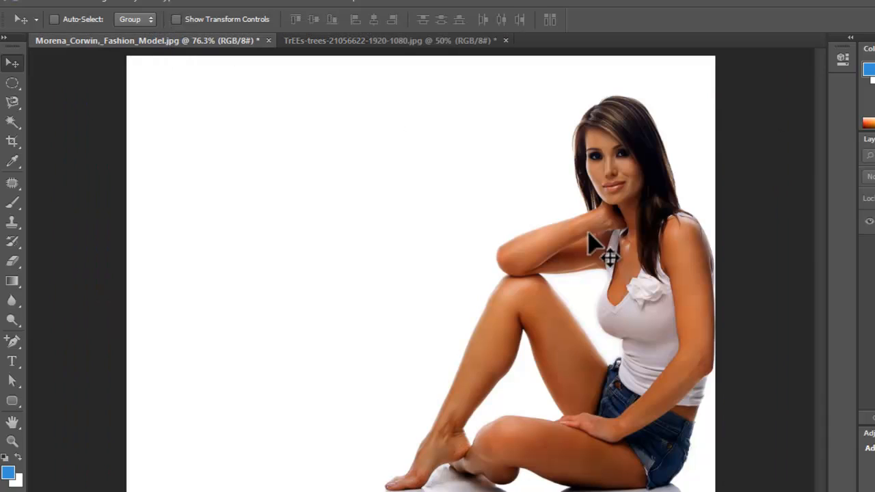
pyautogui.moveTo(608, 218)
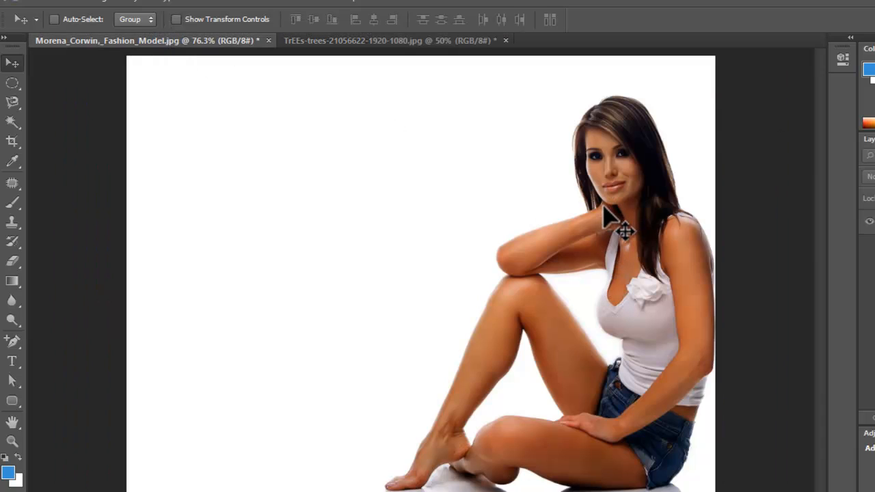
pyautogui.moveTo(379, 55)
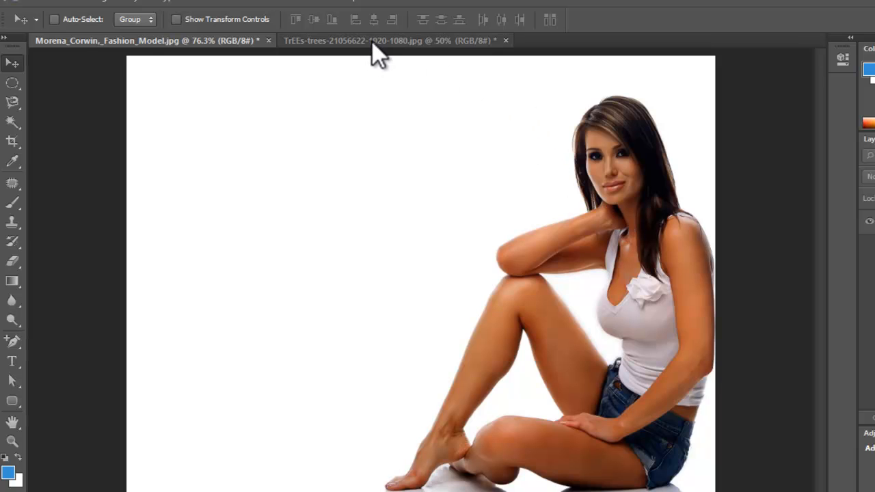
pyautogui.click(390, 40)
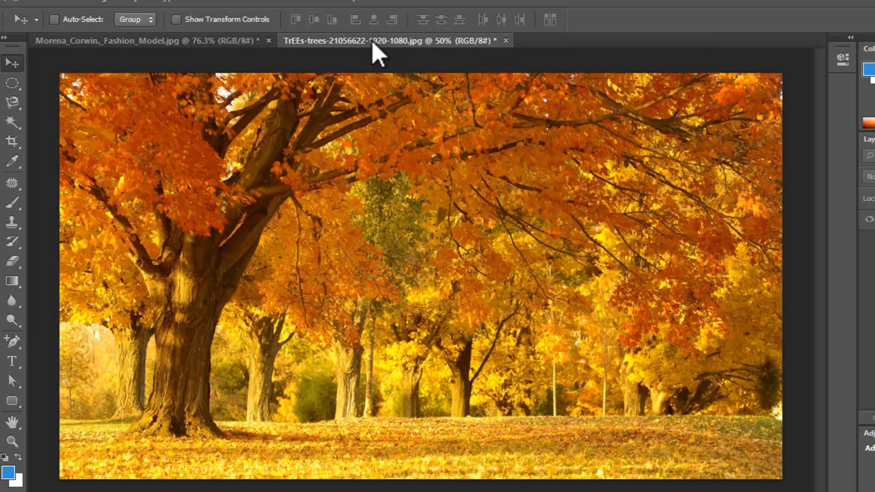
pyautogui.moveTo(447, 277)
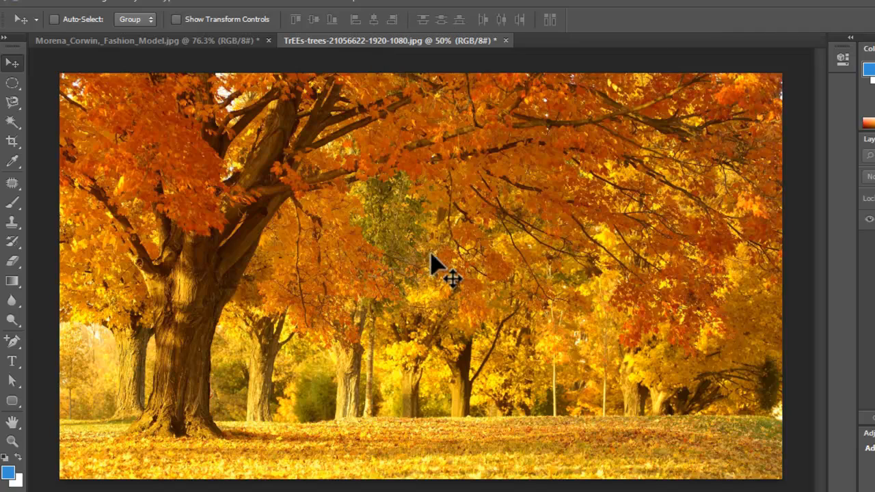
pyautogui.moveTo(287, 311)
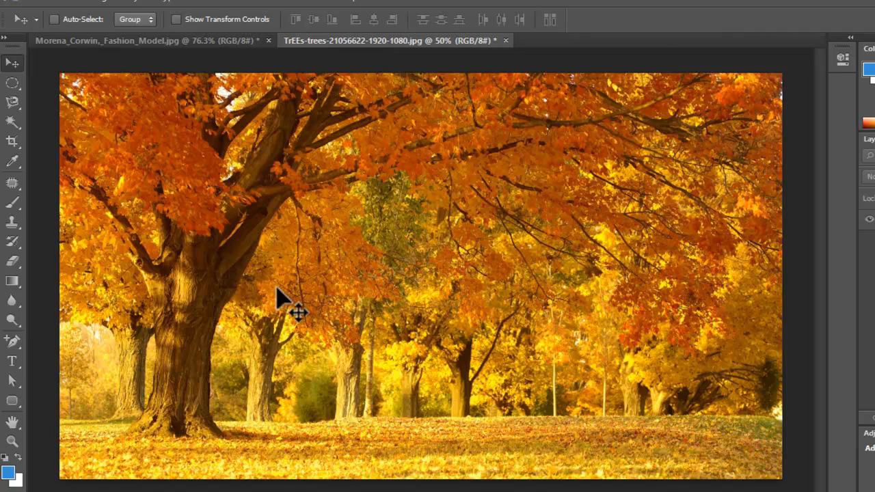
pyautogui.click(144, 40)
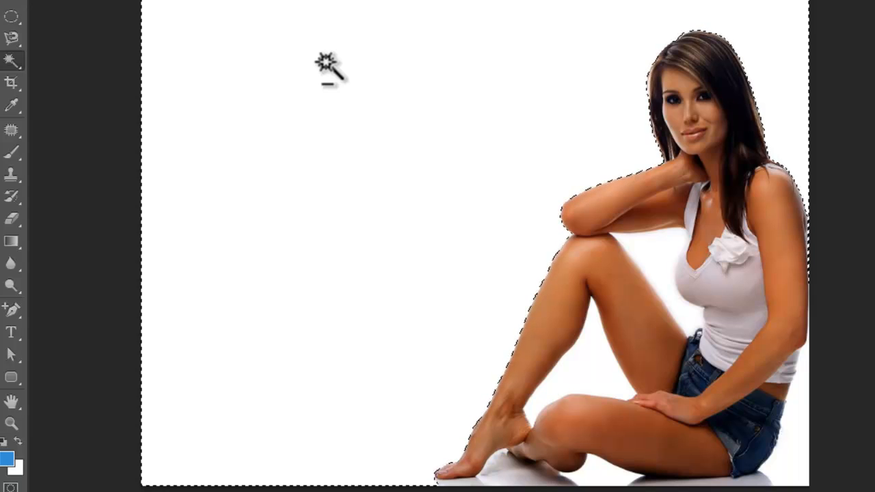
pyautogui.moveTo(322, 112)
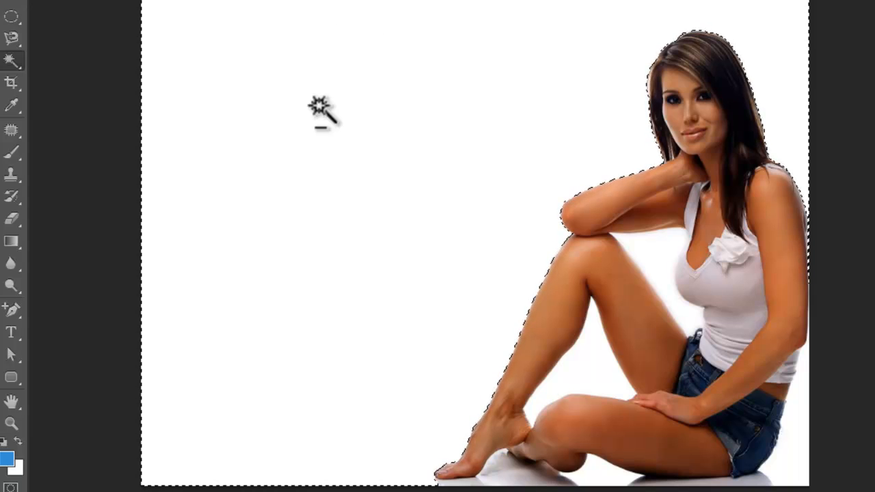
pyautogui.moveTo(529, 294)
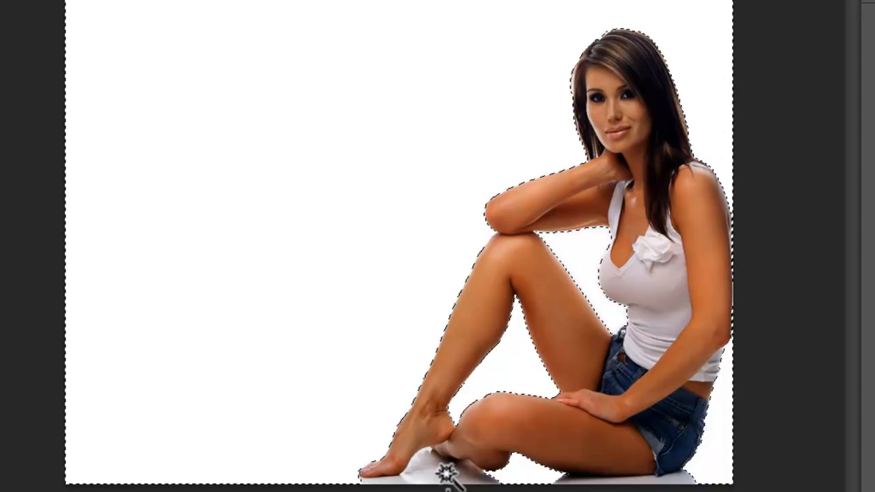
# Add the remaining white floor area around the model's legs and feet to the Magic Wand selection.
pyautogui.click(17, 133)
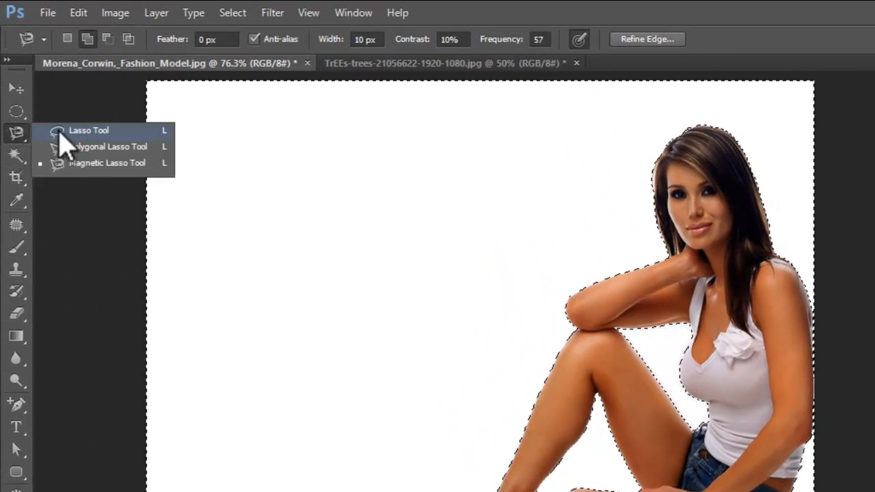
pyautogui.moveTo(86, 163)
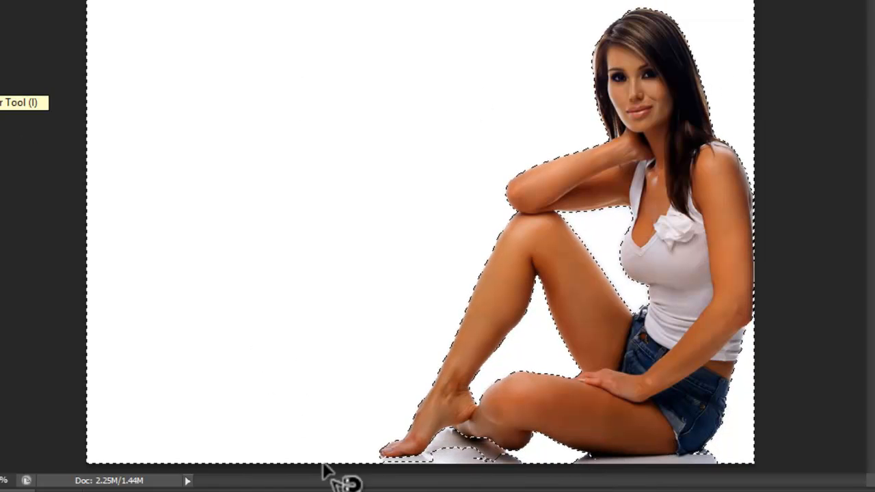
pyautogui.moveTo(68, 225)
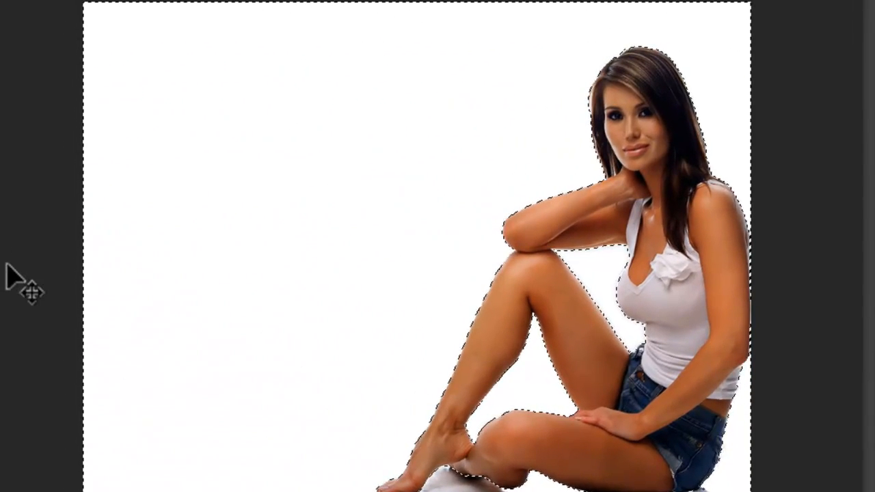
# Invert the background selection to the model and smooth its edge by 1 pixel.
pyautogui.click(233, 13)
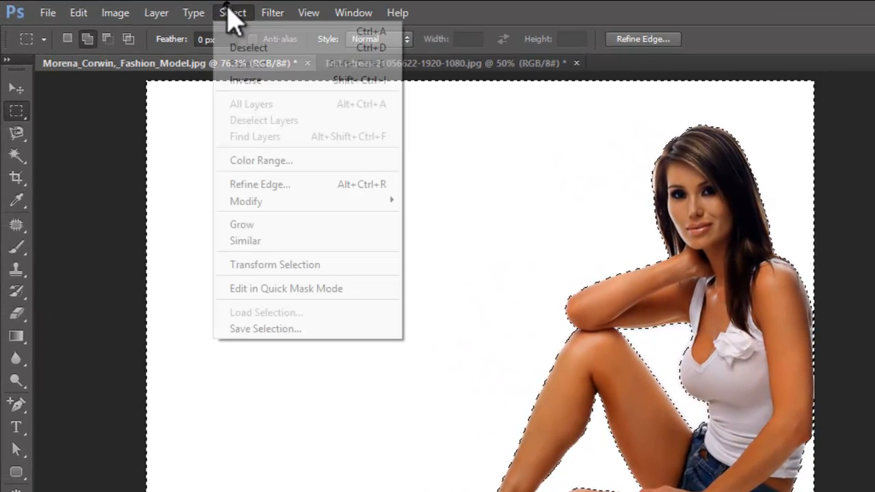
pyautogui.moveTo(243, 80)
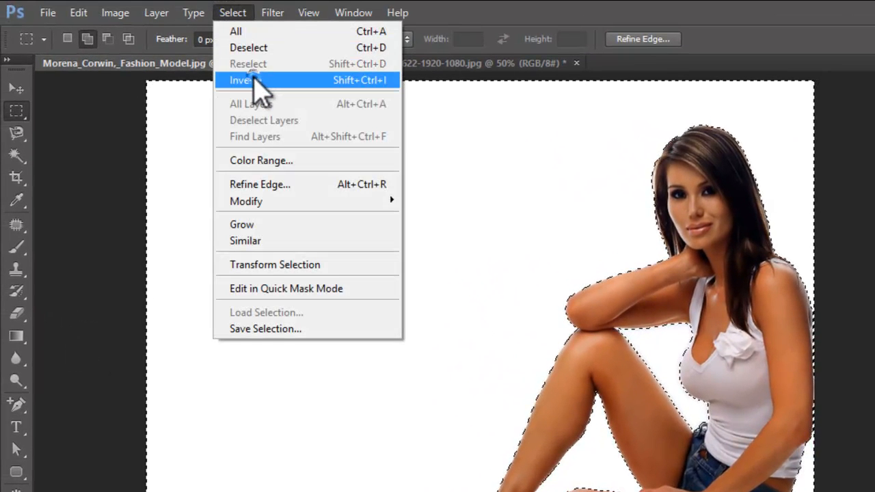
pyautogui.click(243, 80)
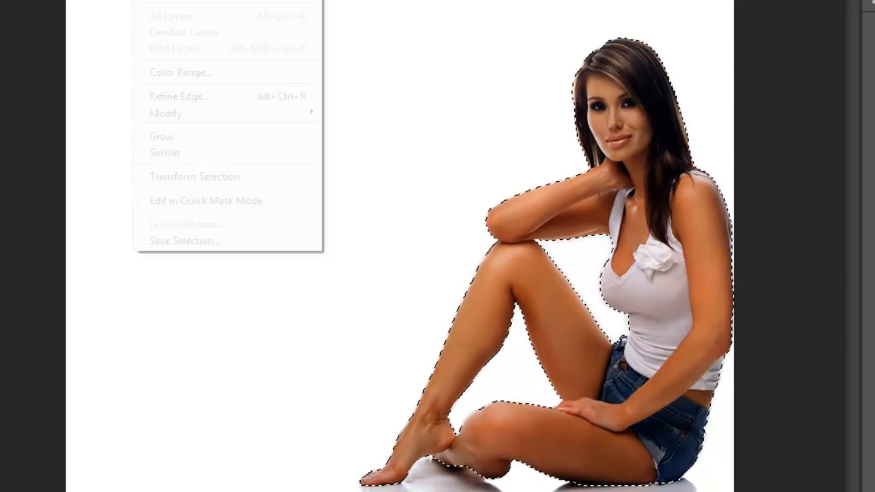
pyautogui.moveTo(166, 113)
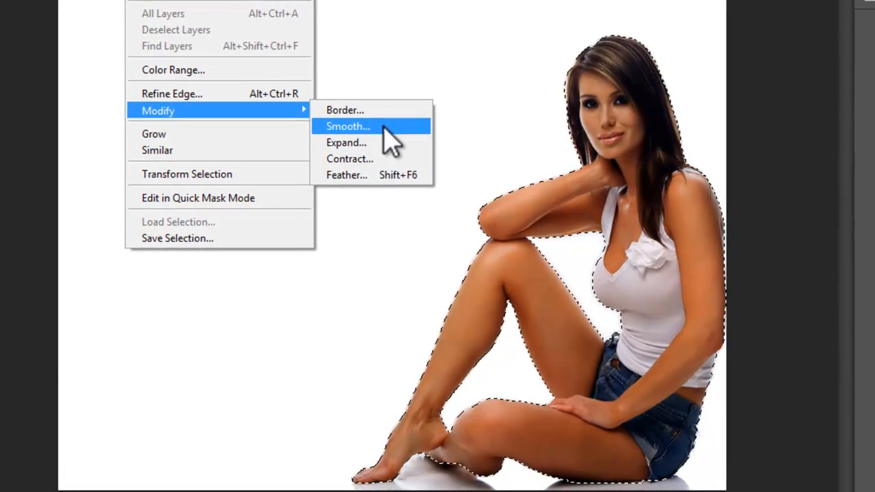
pyautogui.click(348, 126)
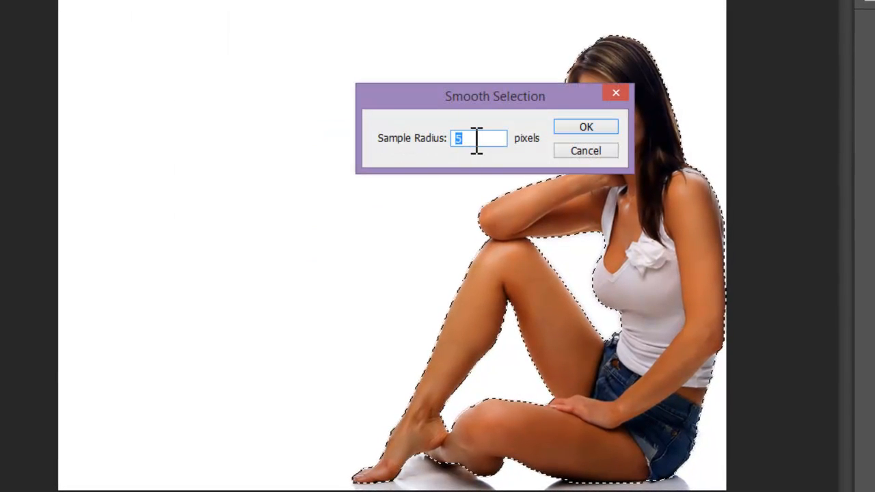
pyautogui.moveTo(434, 178)
pyautogui.write('1')
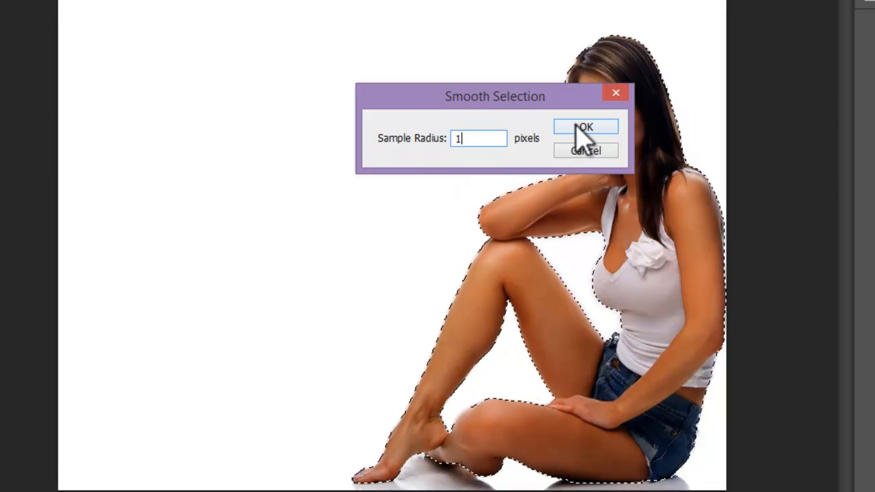
pyautogui.click(582, 127)
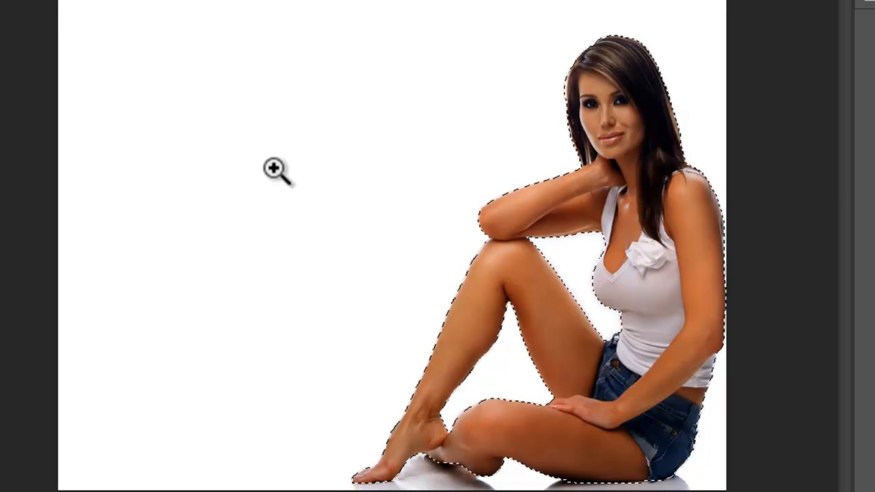
# Zoom in on the model's face and open Refine Edge from the Rectangular Marquee tool.
pyautogui.click(276, 170)
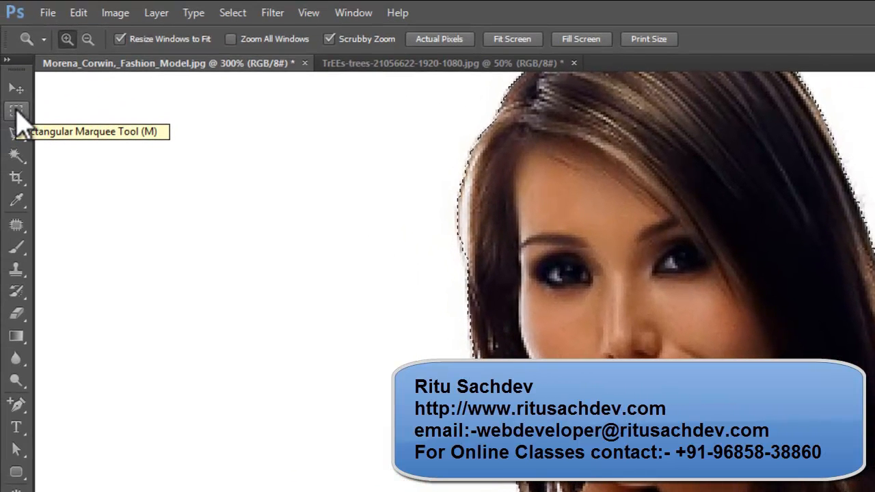
pyautogui.click(16, 111)
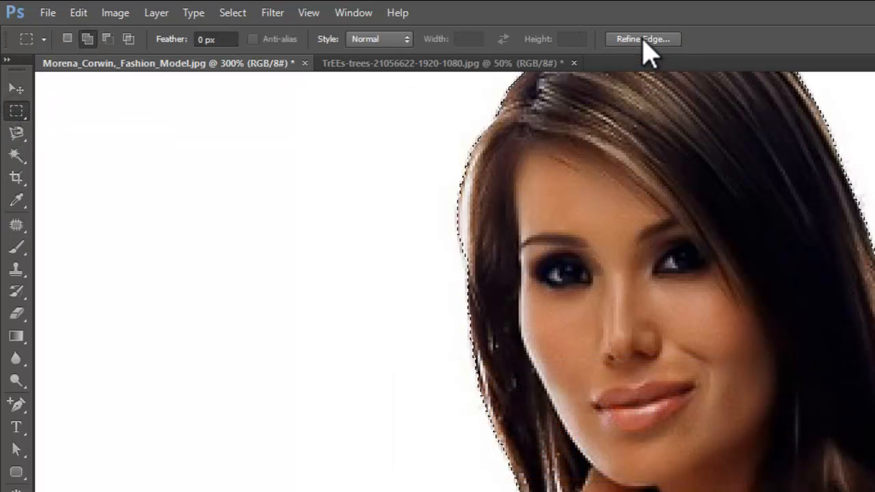
pyautogui.moveTo(643, 38)
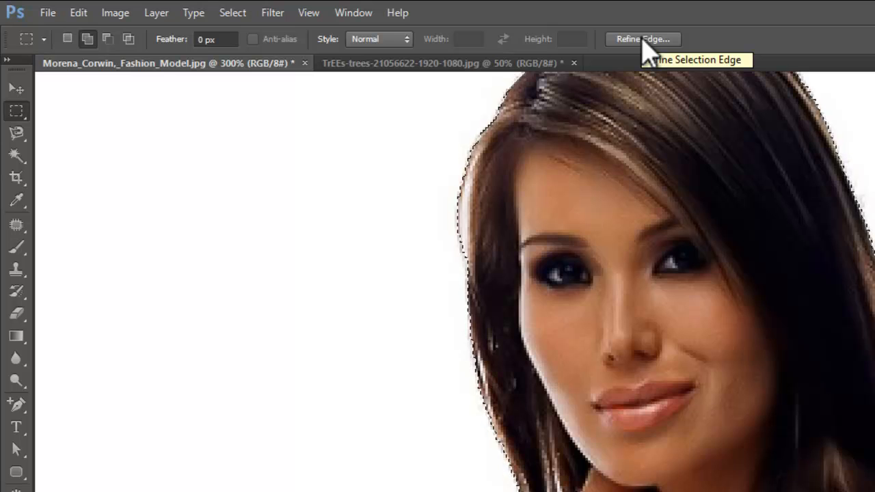
pyautogui.click(642, 39)
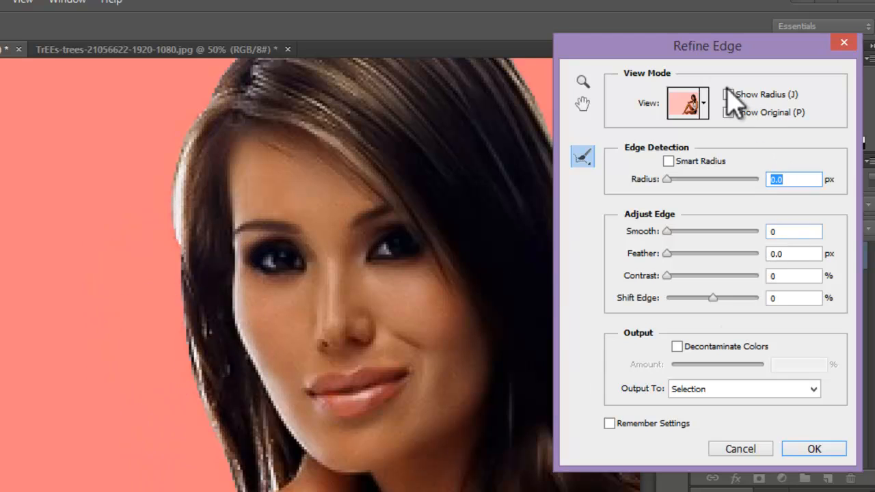
# Keep the overlay preview, set the Refine Edge radius to 3.0 px, and confirm.
pyautogui.click(705, 103)
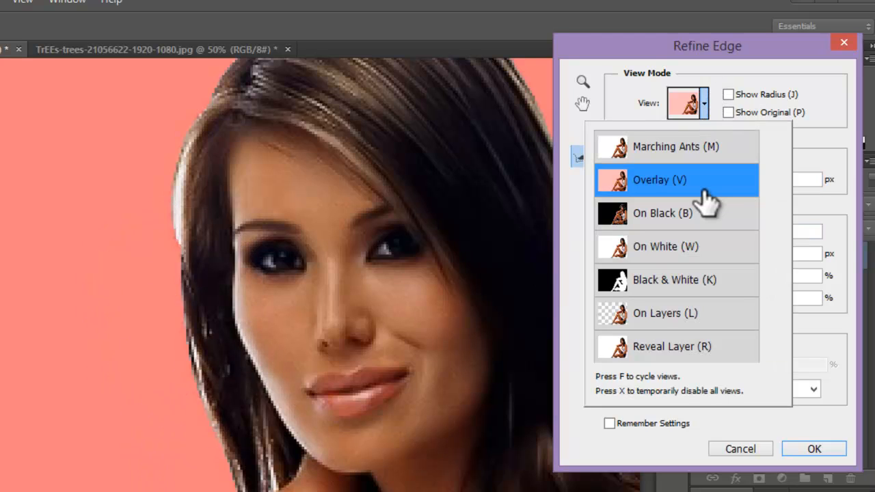
pyautogui.click(662, 213)
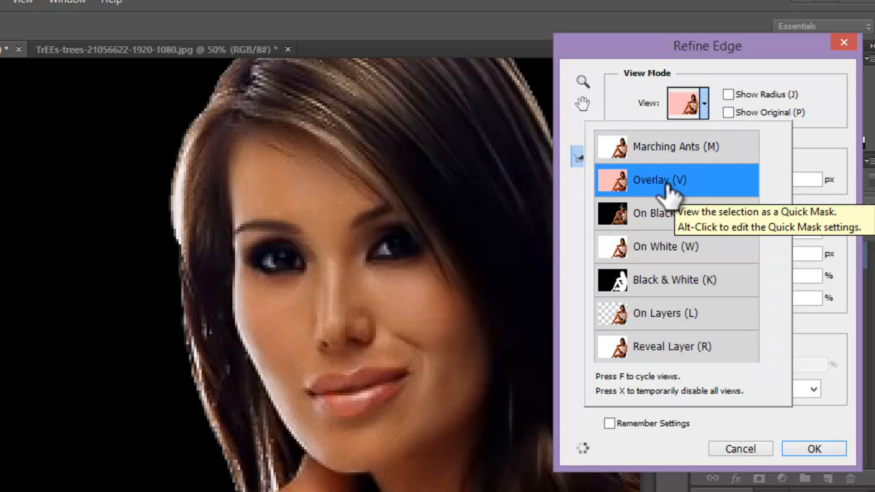
pyautogui.click(659, 180)
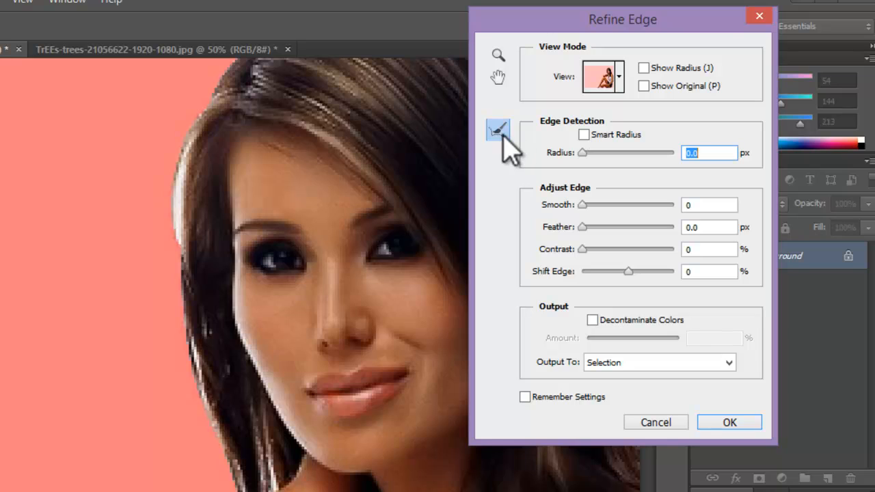
pyautogui.moveTo(497, 130)
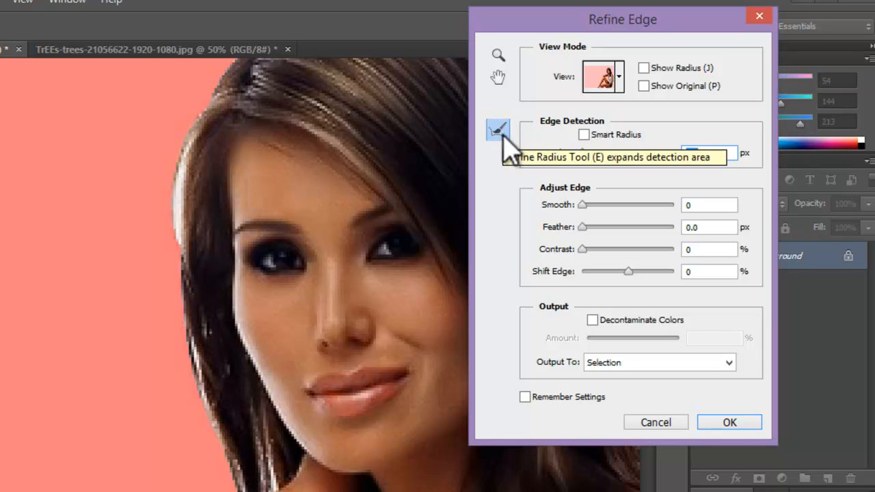
pyautogui.click(709, 153)
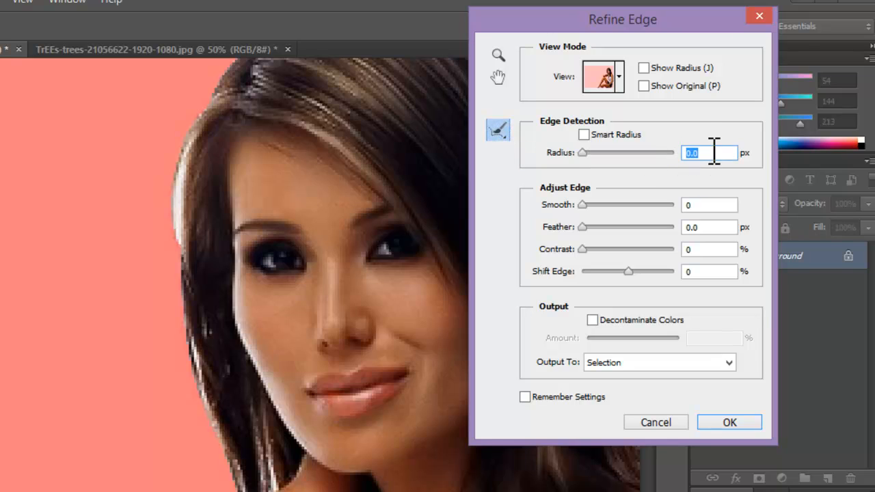
pyautogui.moveTo(663, 154)
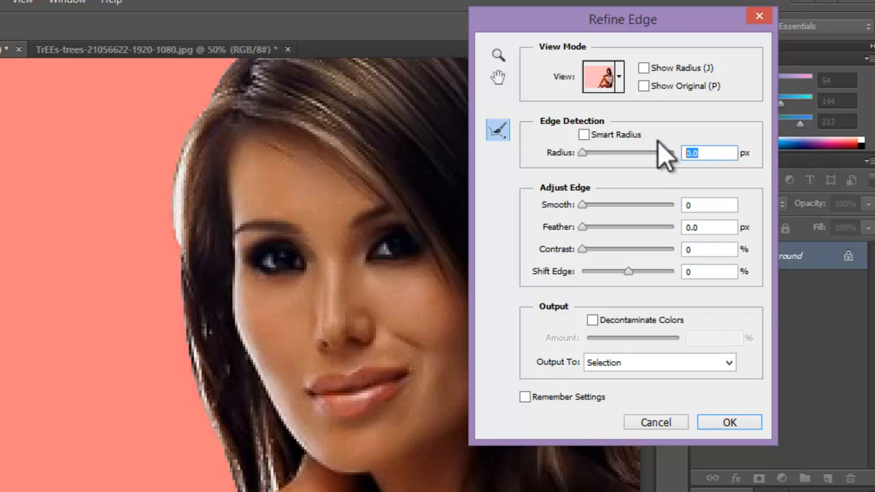
pyautogui.write('3.0')
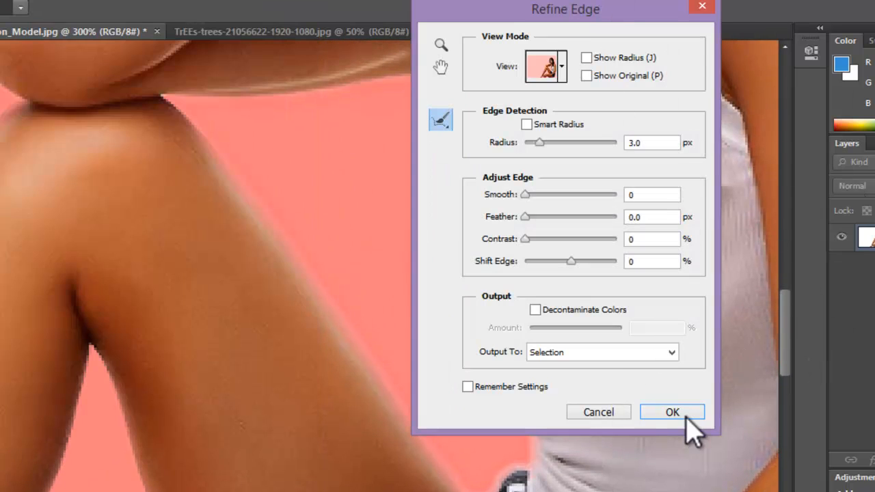
pyautogui.click(672, 412)
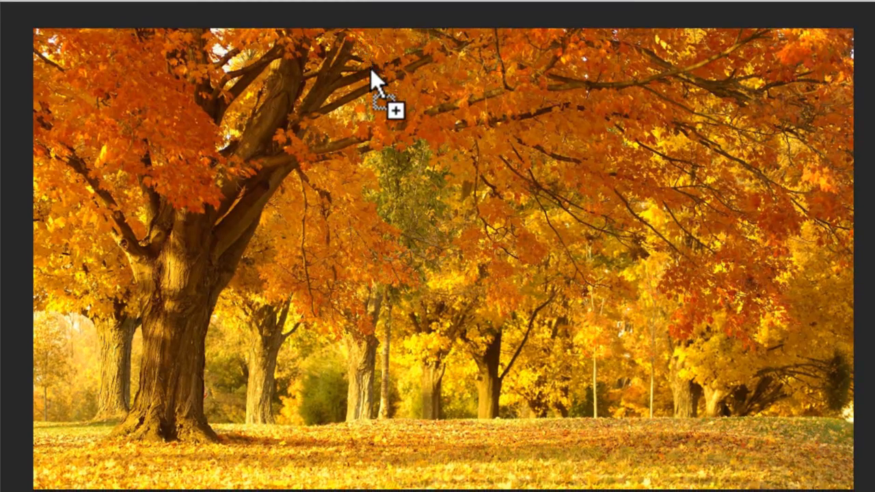
pyautogui.moveTo(410, 328)
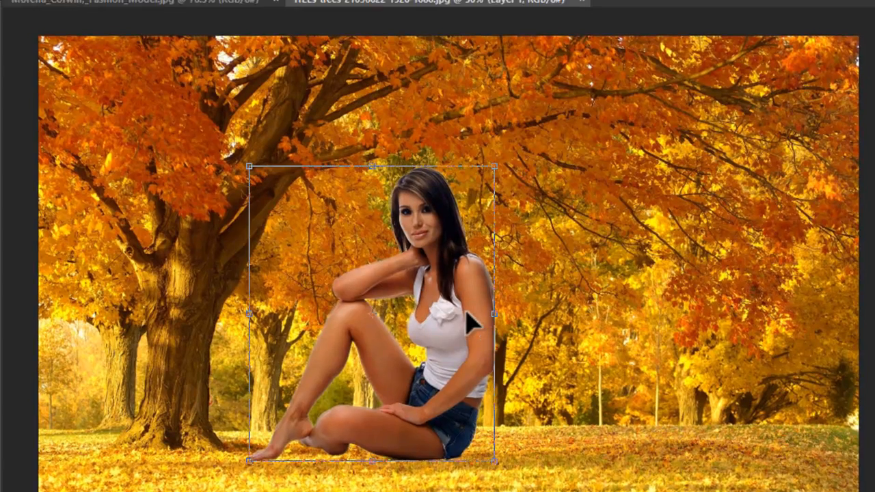
# Flip the pasted model layer horizontally using Free Transform.
pyautogui.click(77, 4)
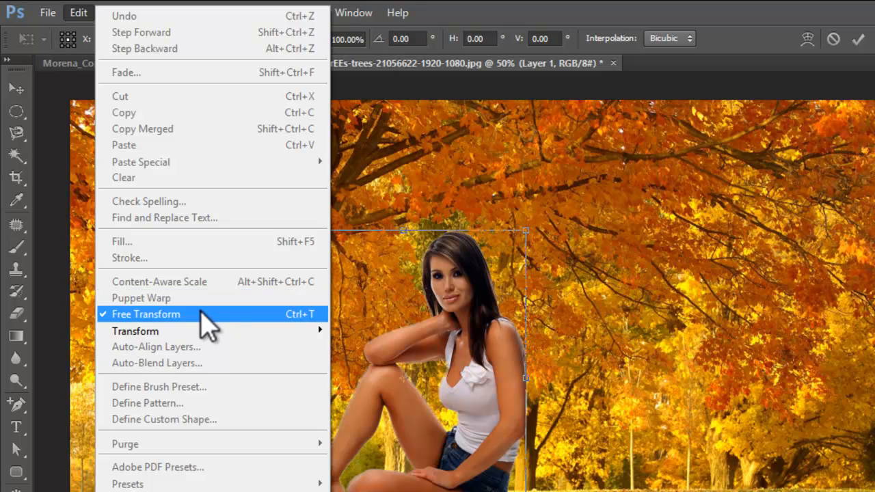
pyautogui.click(145, 314)
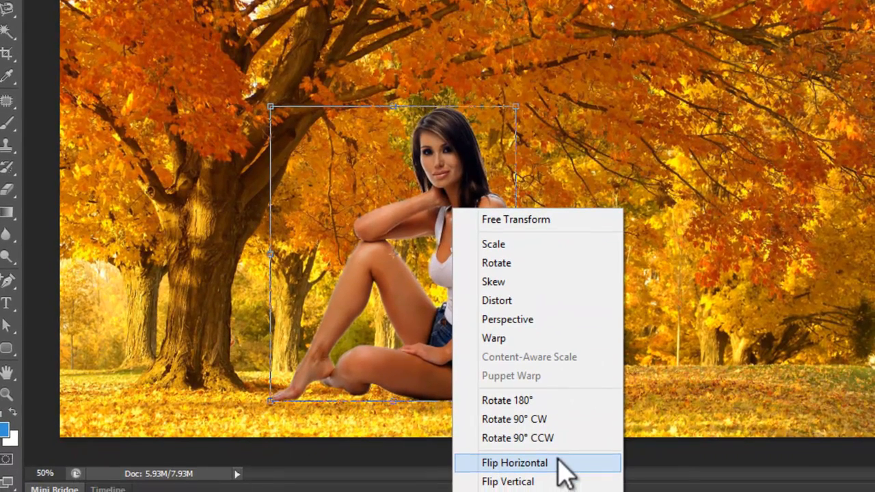
pyautogui.click(515, 463)
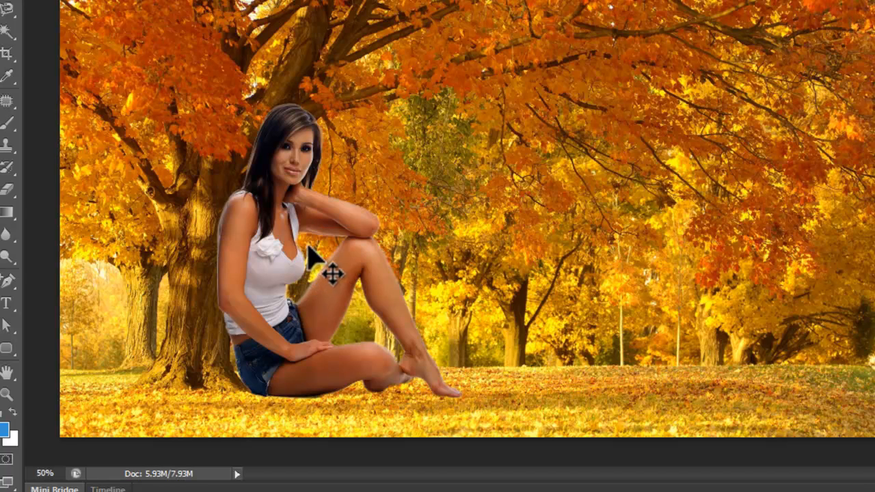
pyautogui.moveTo(382, 218)
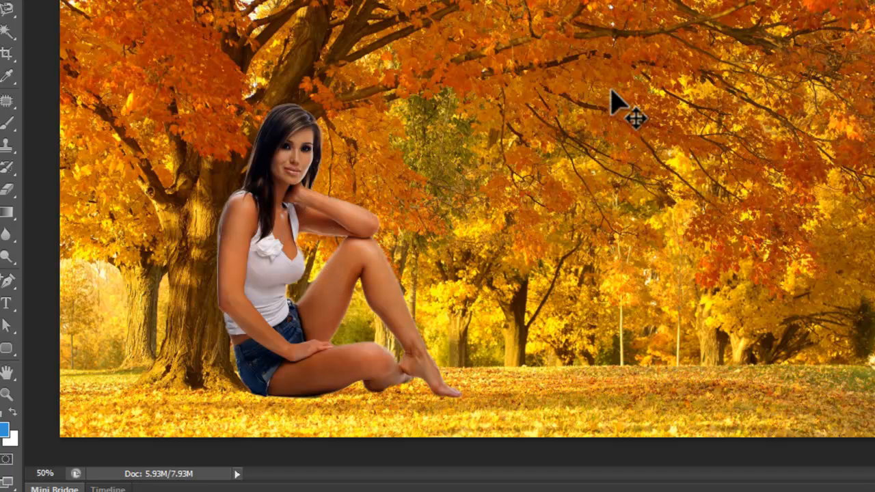
pyautogui.moveTo(459, 72)
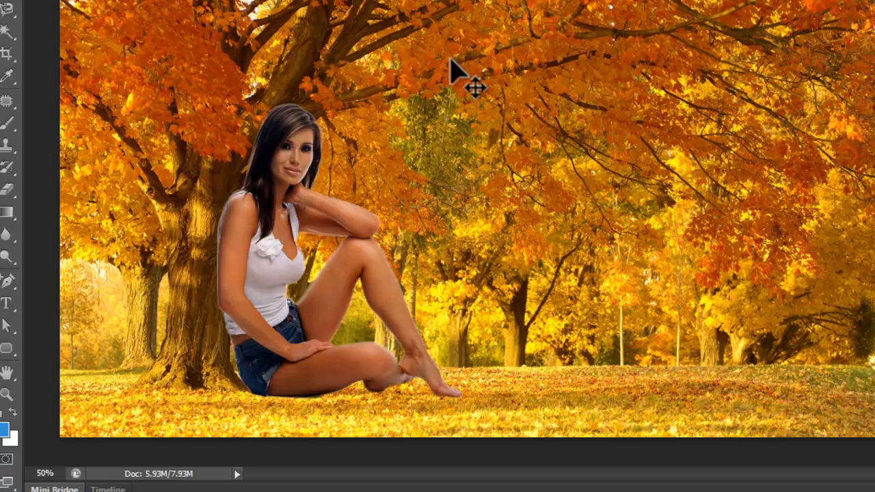
pyautogui.moveTo(711, 41)
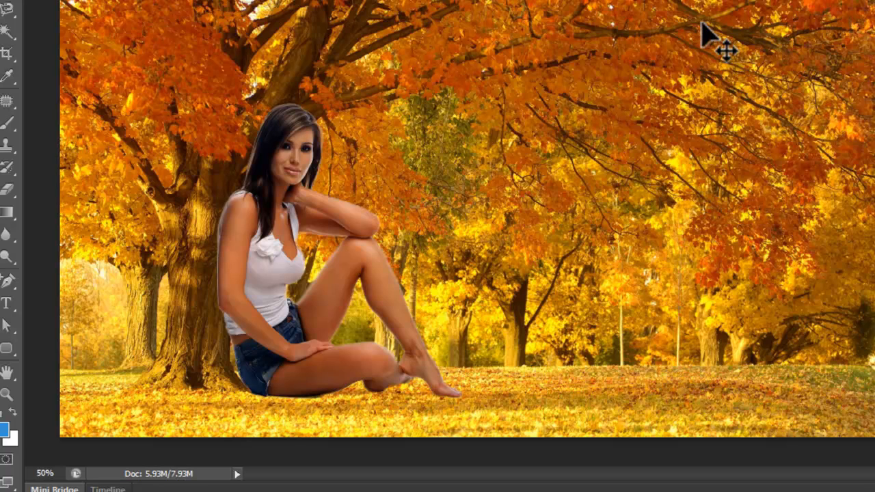
pyautogui.moveTo(373, 290)
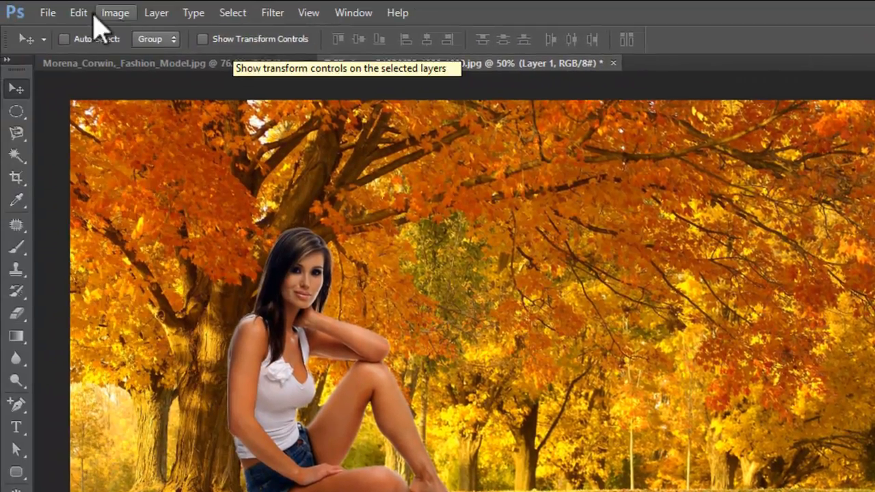
# In Color Balance, shift the model's midtones toward yellow to -56.
pyautogui.click(114, 12)
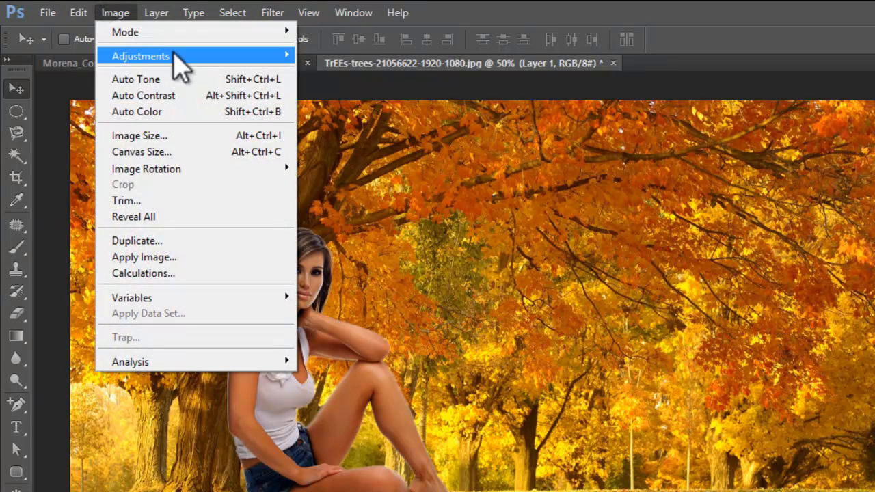
pyautogui.moveTo(139, 56)
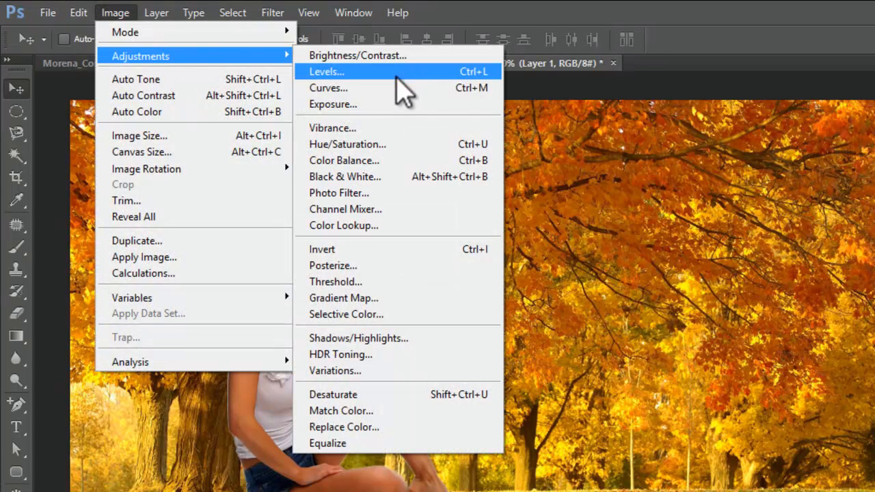
pyautogui.click(344, 160)
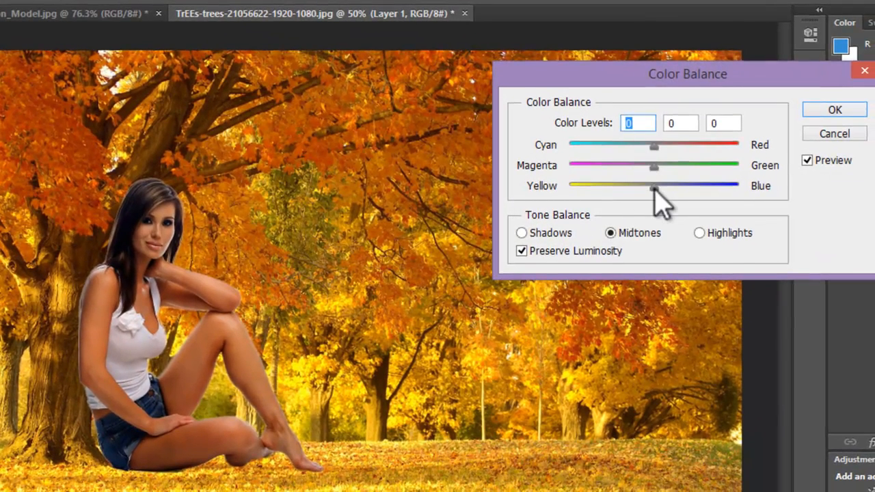
pyautogui.moveTo(657, 190); pyautogui.dragTo(687, 179)
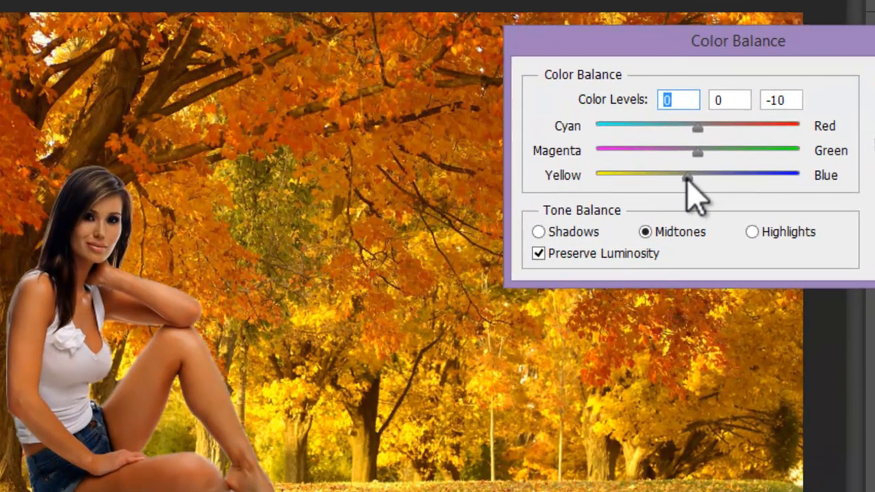
pyautogui.moveTo(687, 179); pyautogui.dragTo(667, 179)
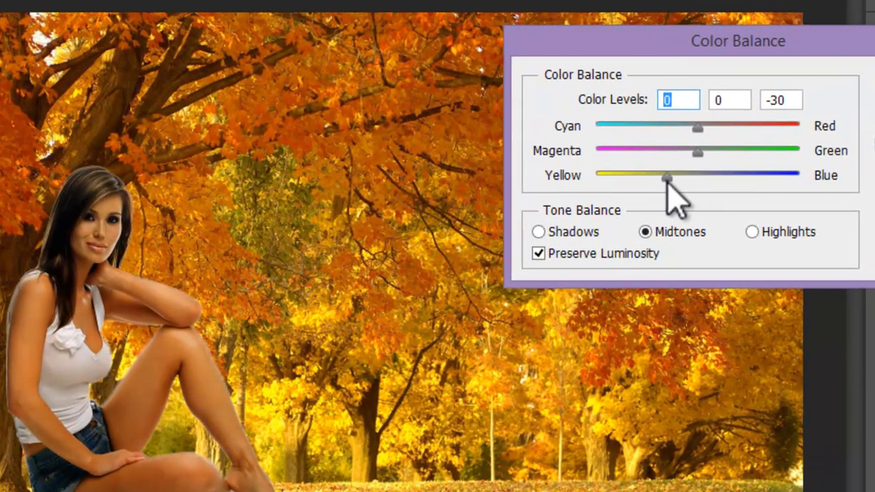
pyautogui.moveTo(666, 179); pyautogui.dragTo(653, 178)
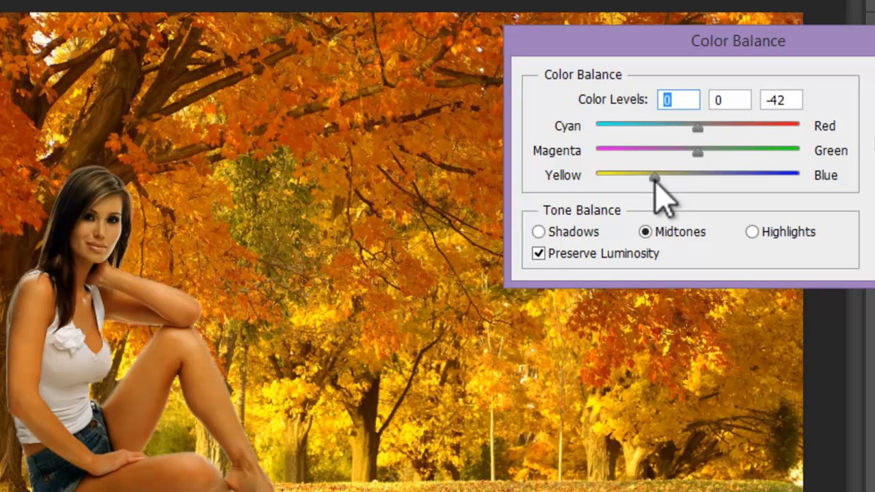
pyautogui.moveTo(653, 178); pyautogui.dragTo(650, 174)
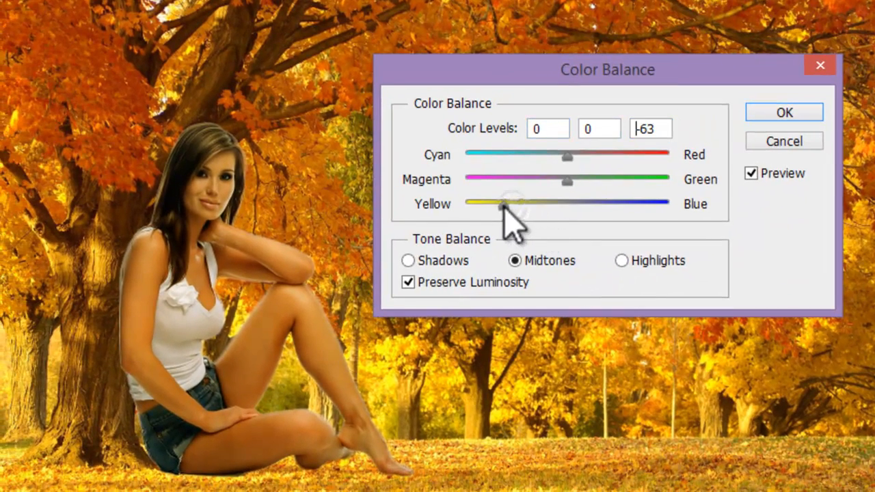
pyautogui.moveTo(502, 204); pyautogui.dragTo(514, 203)
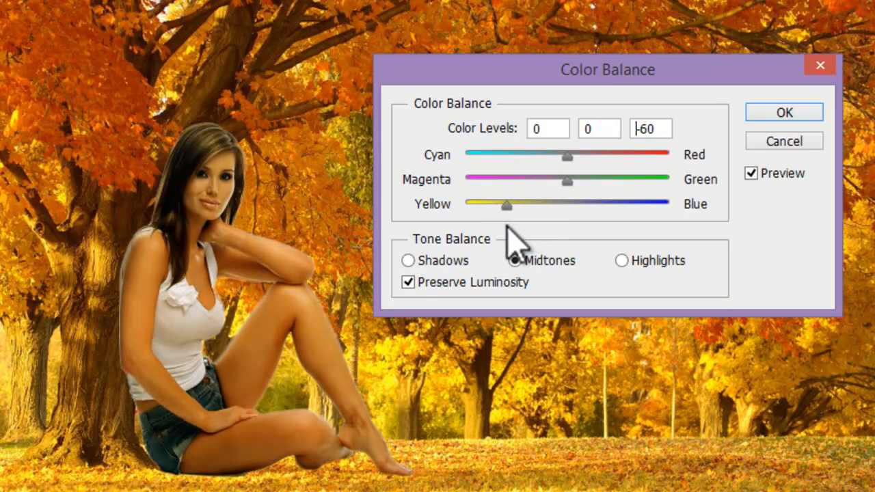
pyautogui.moveTo(505, 204); pyautogui.dragTo(515, 207)
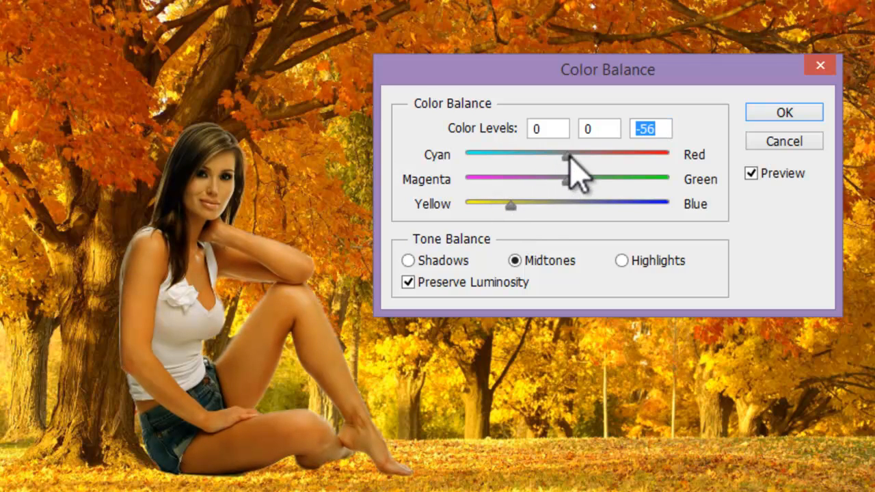
# Shift the midtones toward red to +31 and apply the color balance.
pyautogui.moveTo(562, 158); pyautogui.dragTo(581, 163)
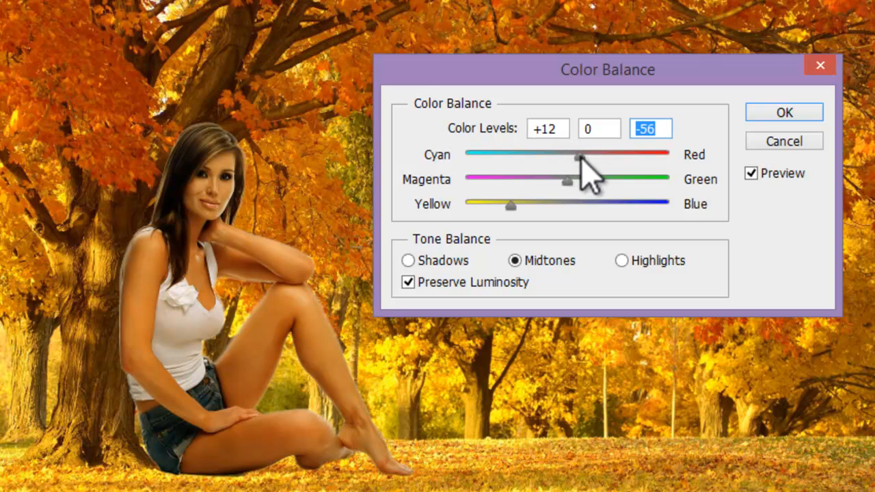
pyautogui.moveTo(578, 158); pyautogui.dragTo(601, 158)
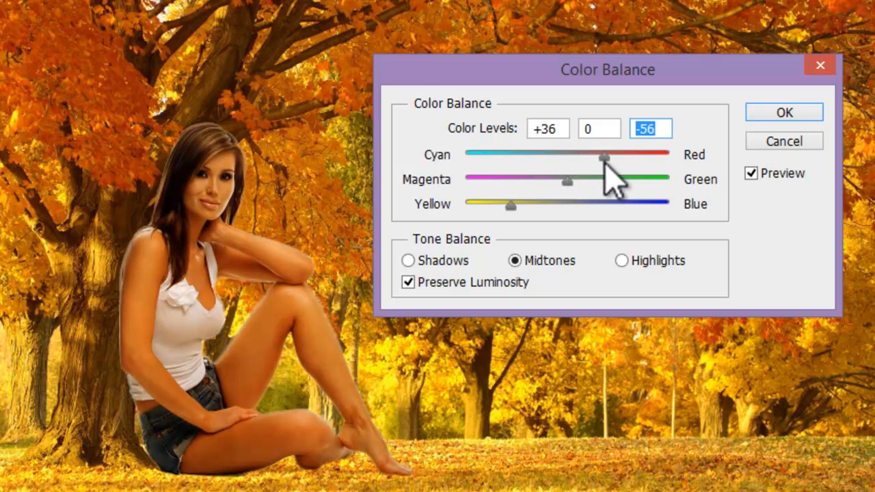
pyautogui.moveTo(602, 158); pyautogui.dragTo(593, 157)
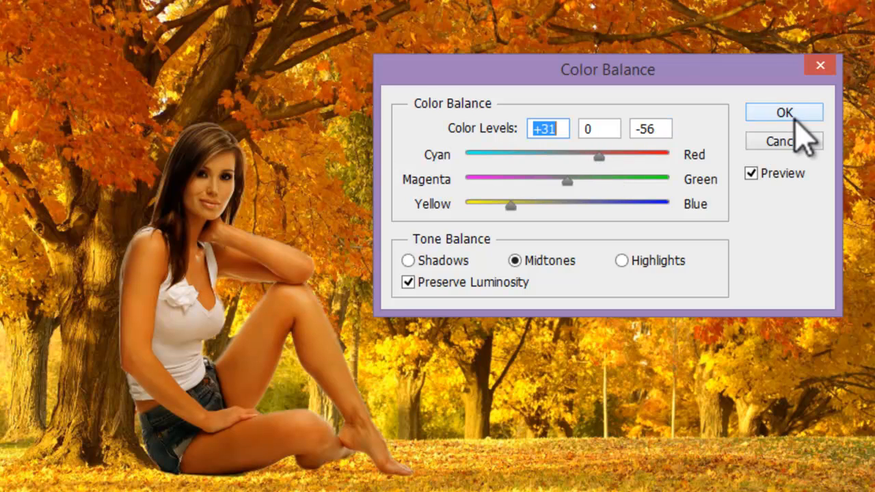
pyautogui.moveTo(784, 141)
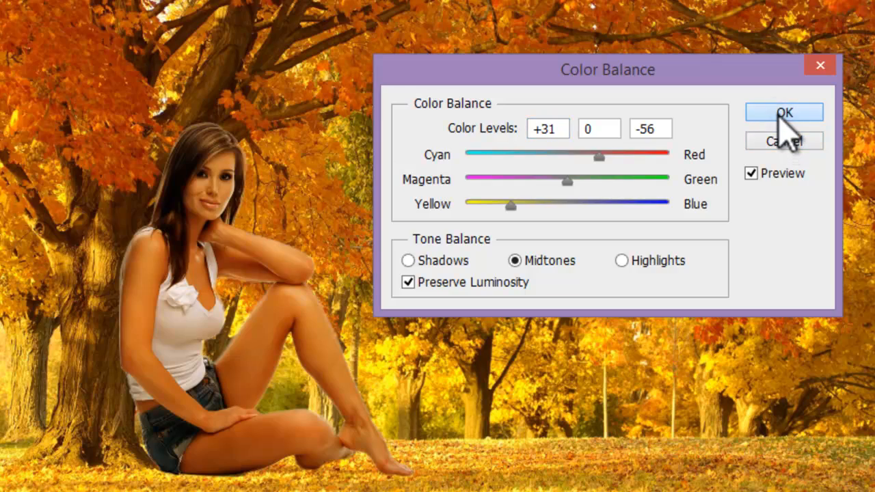
pyautogui.click(783, 112)
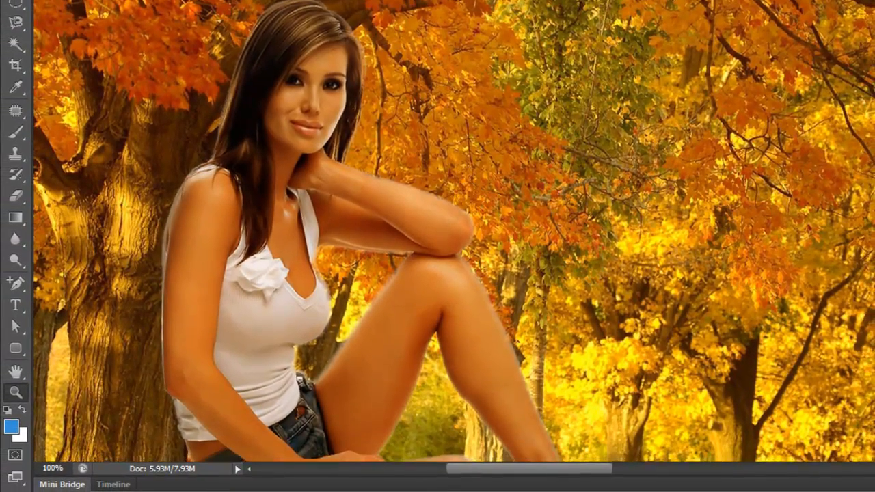
pyautogui.scroll(-3)
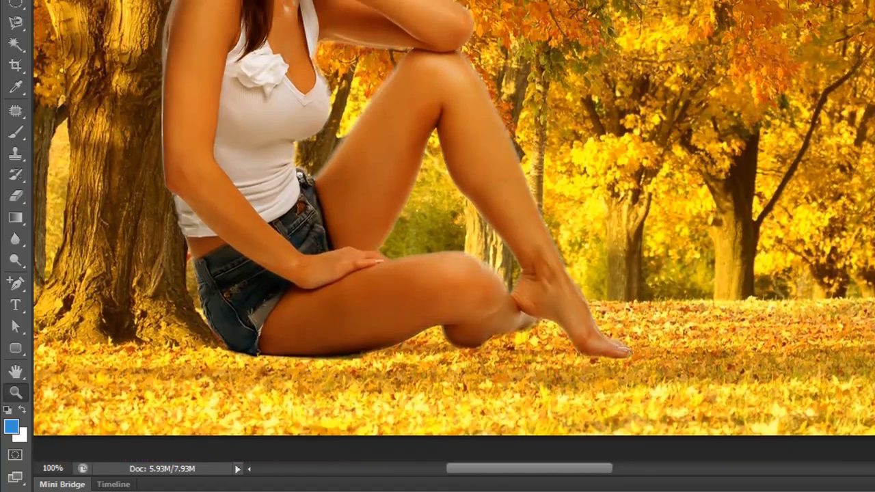
pyautogui.click(335, 13)
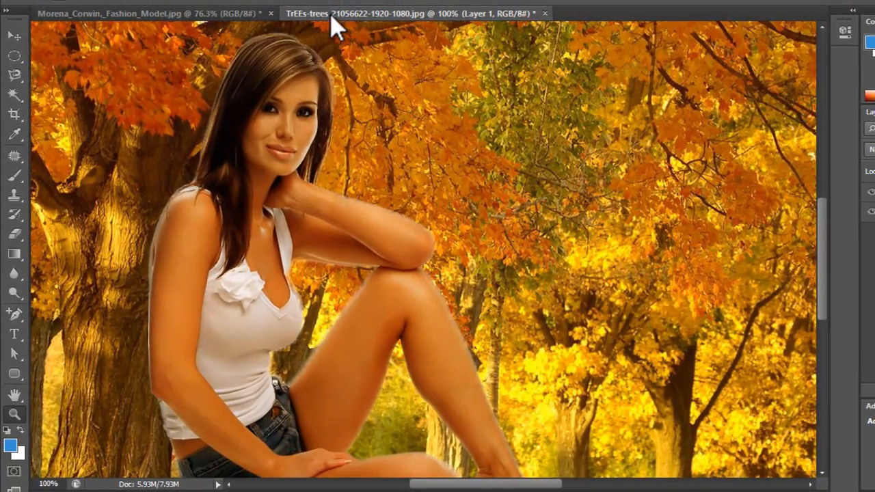
pyautogui.click(109, 13)
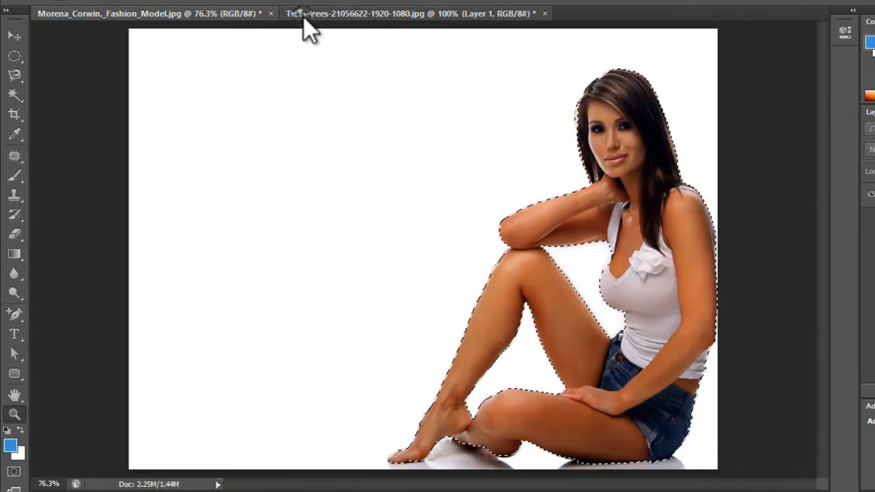
pyautogui.click(410, 13)
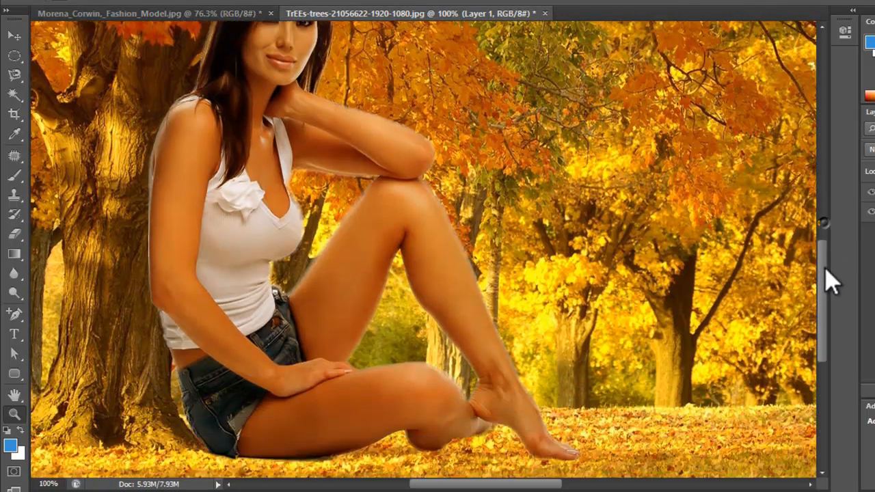